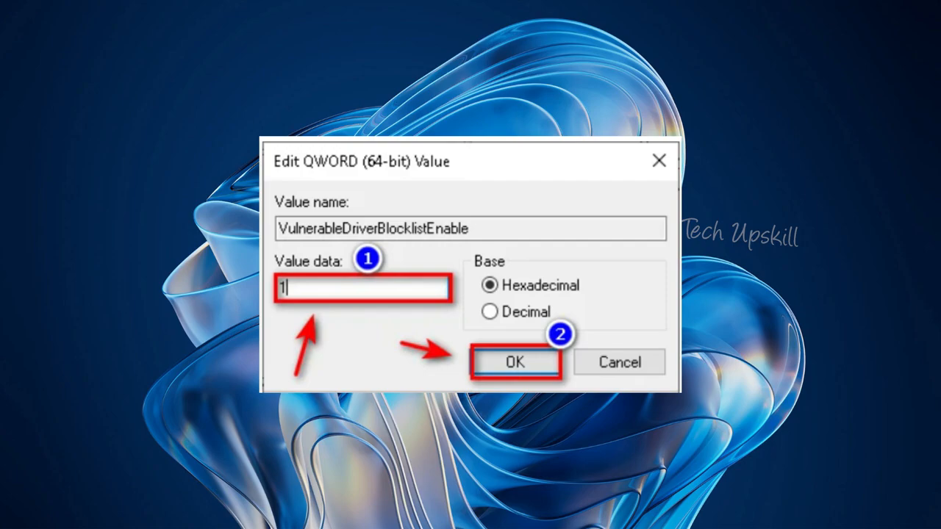
# Search 'reged' and run Registry Editor as administrator
pyautogui.click(515, 361)
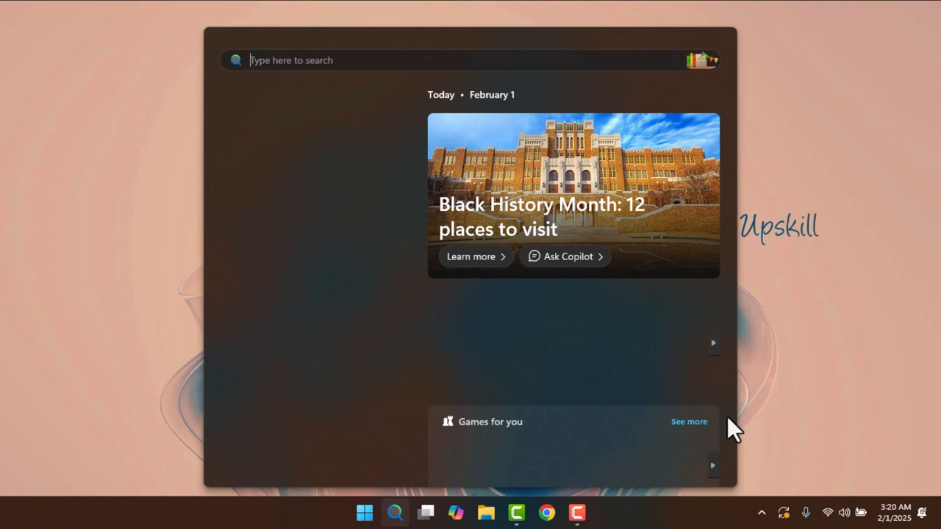
pyautogui.write('reged')
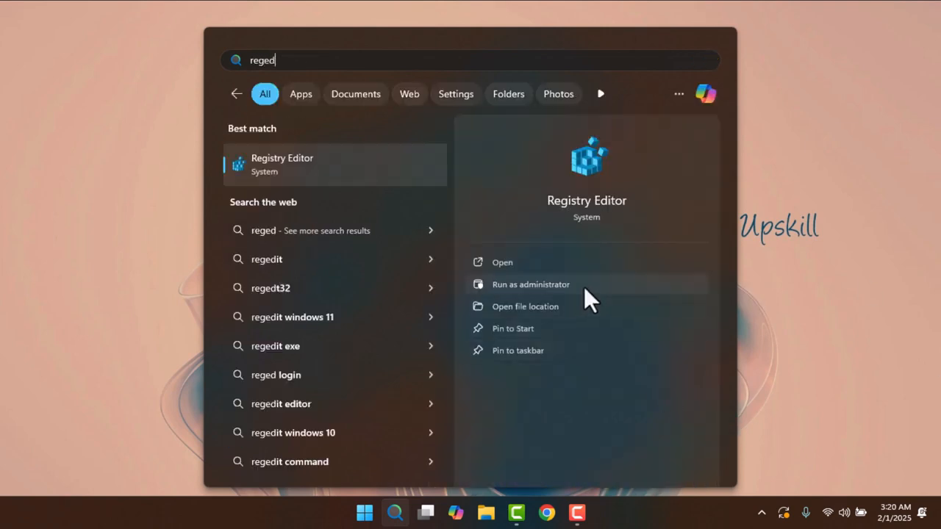
pyautogui.click(530, 285)
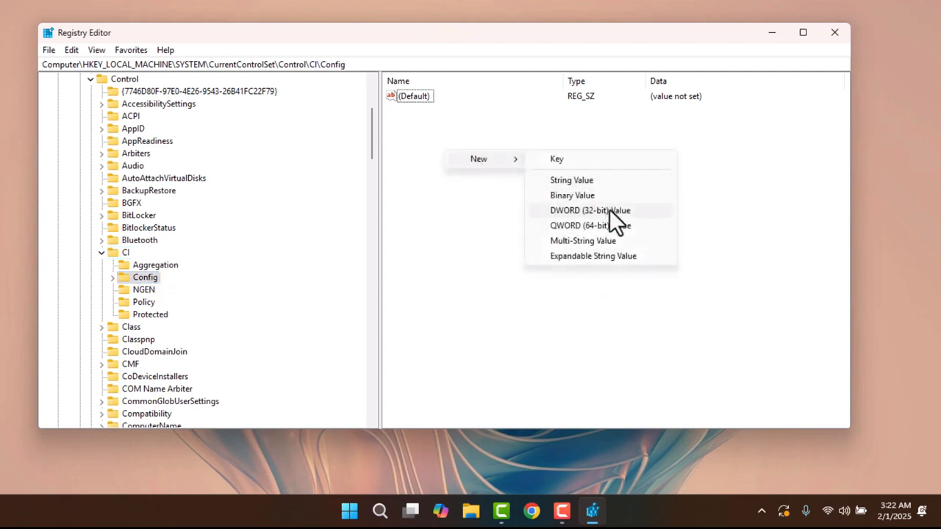
# Create a DWORD (32-bit) value named VulnerableDriverBlocklistEnable in the CI\Config key
pyautogui.click(589, 210)
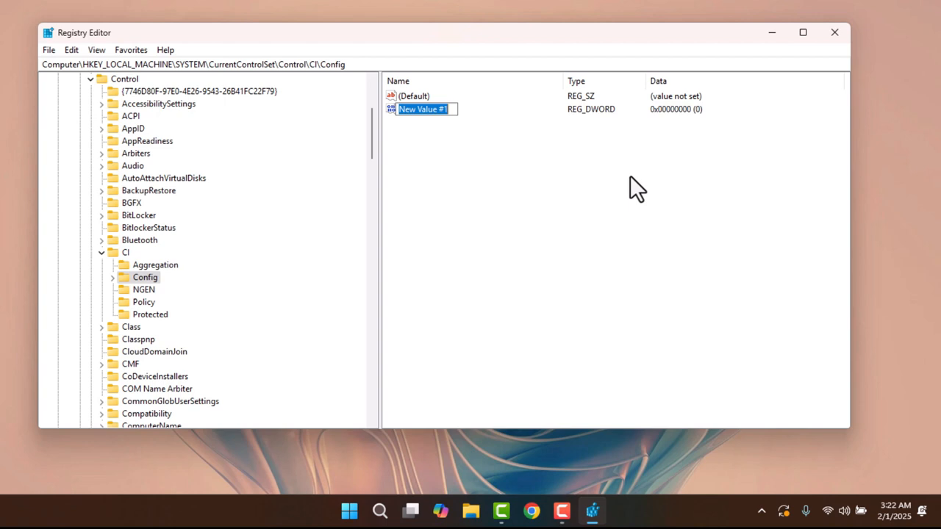
pyautogui.write('VulnerableDriverBlocklistEnable')
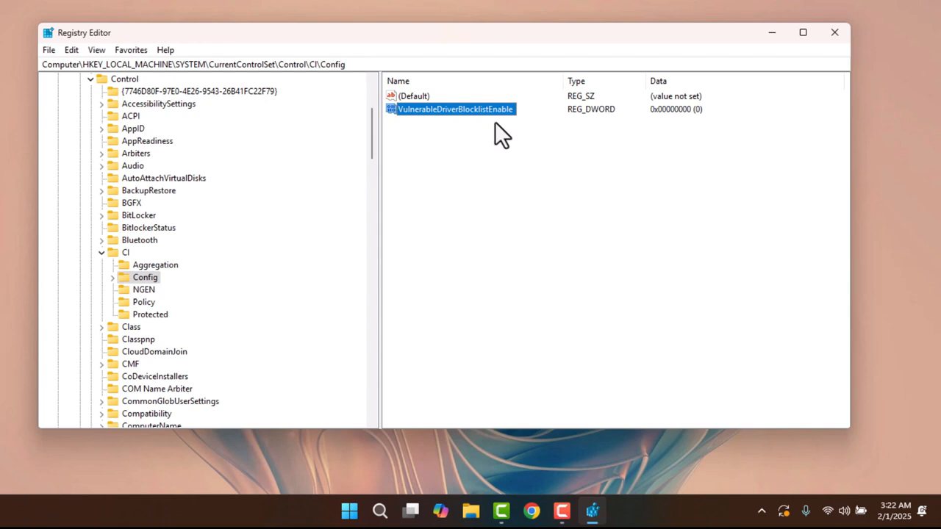
# Set VulnerableDriverBlocklistEnable's value data to 1 and close Registry Editor
pyautogui.doubleClick(455, 109)
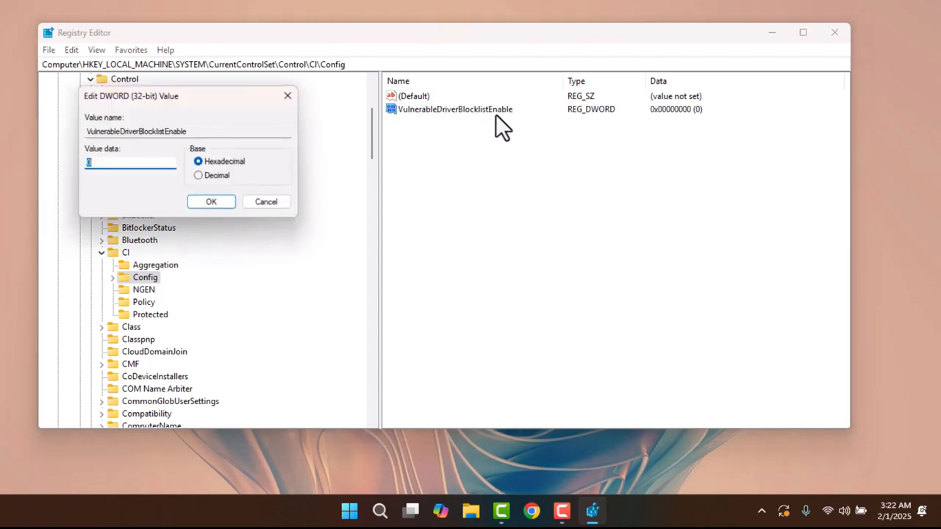
pyautogui.write('1')
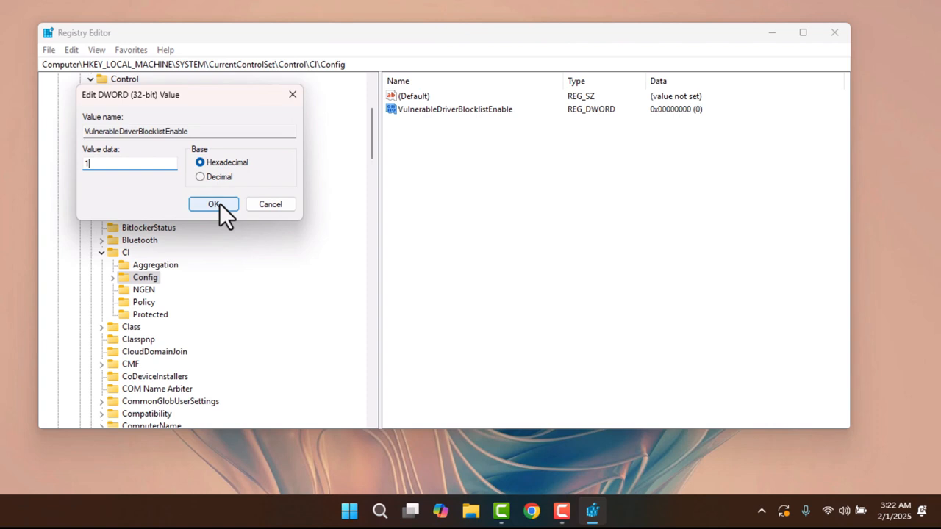
pyautogui.click(214, 204)
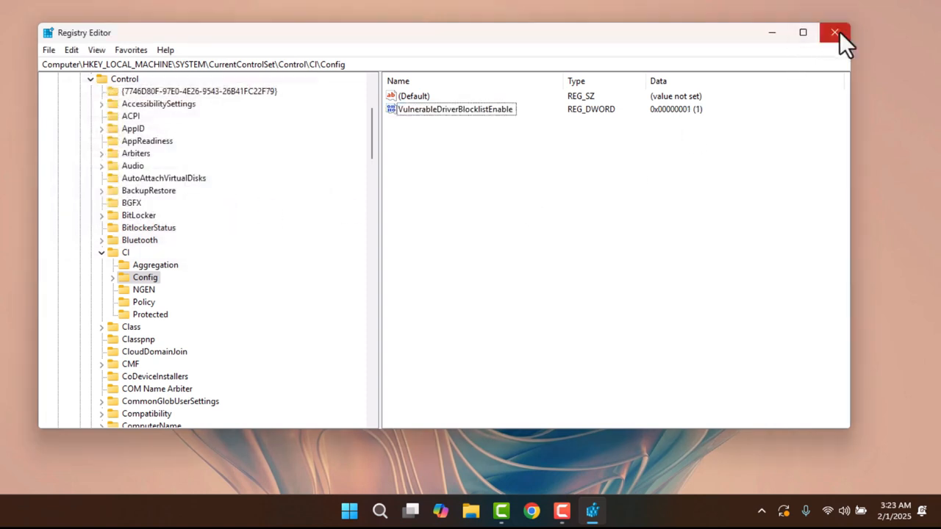
pyautogui.click(835, 32)
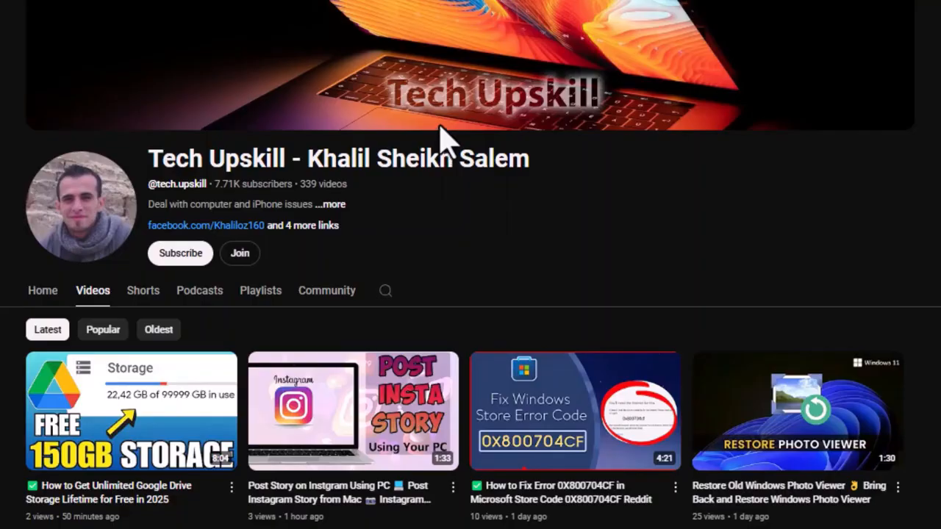
pyautogui.scroll(-3)
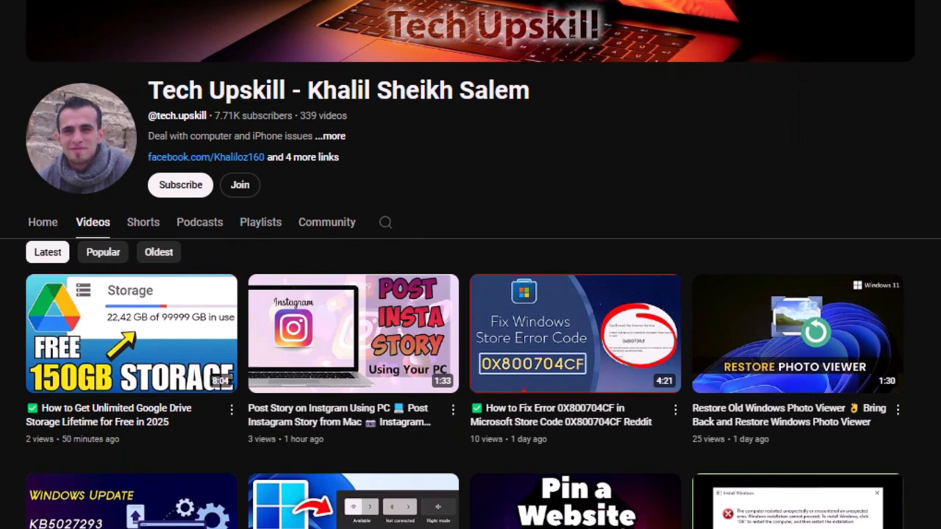
pyautogui.scroll(-3)
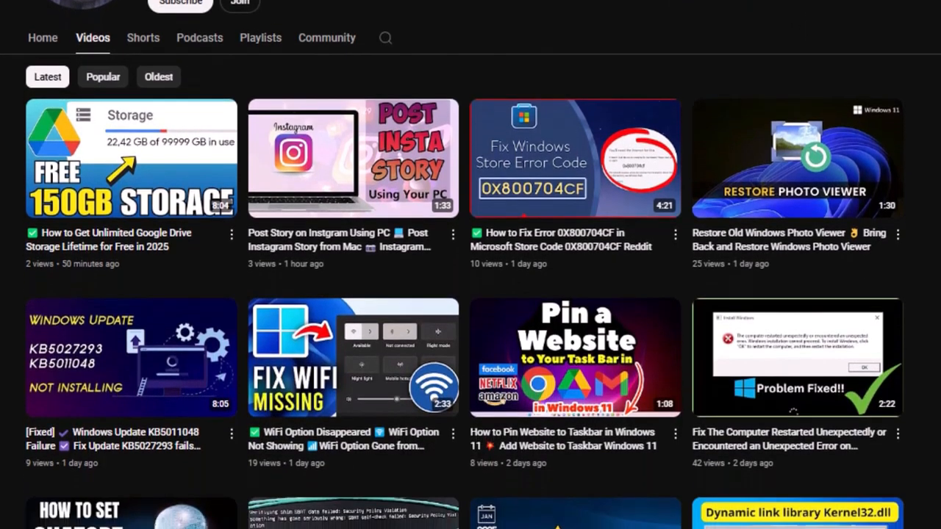
pyautogui.scroll(-3)
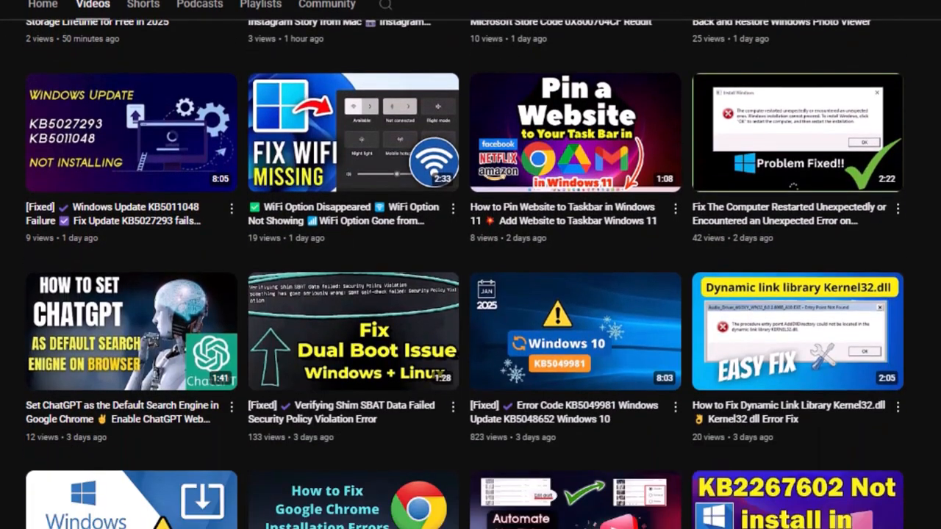
pyautogui.scroll(-3)
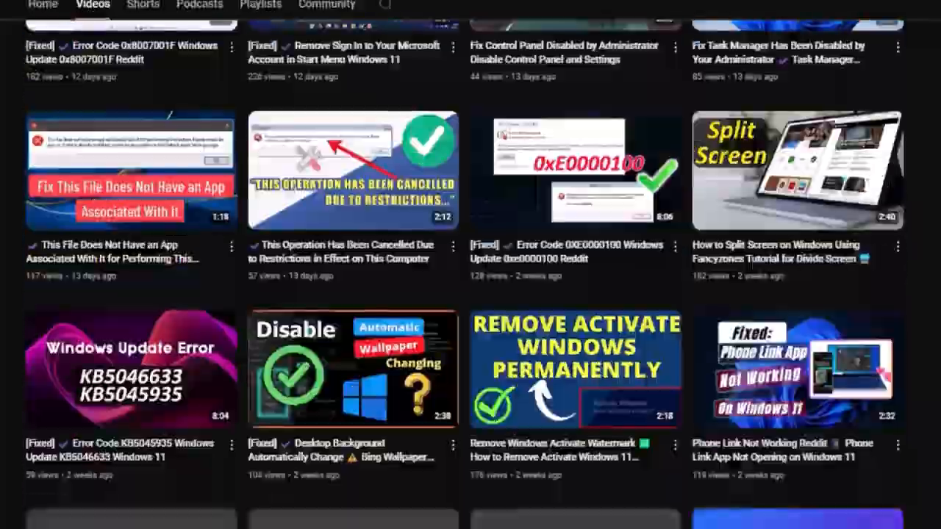
pyautogui.scroll(-3)
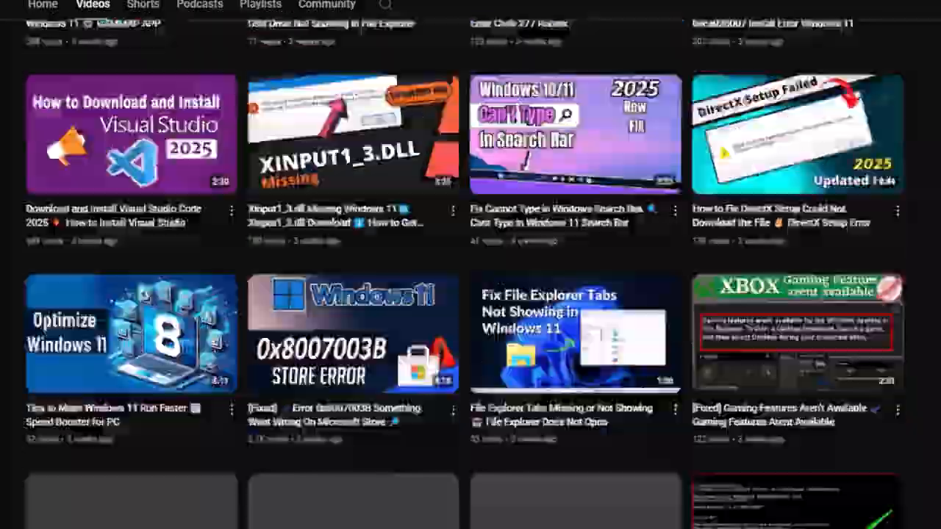
pyautogui.scroll(-3)
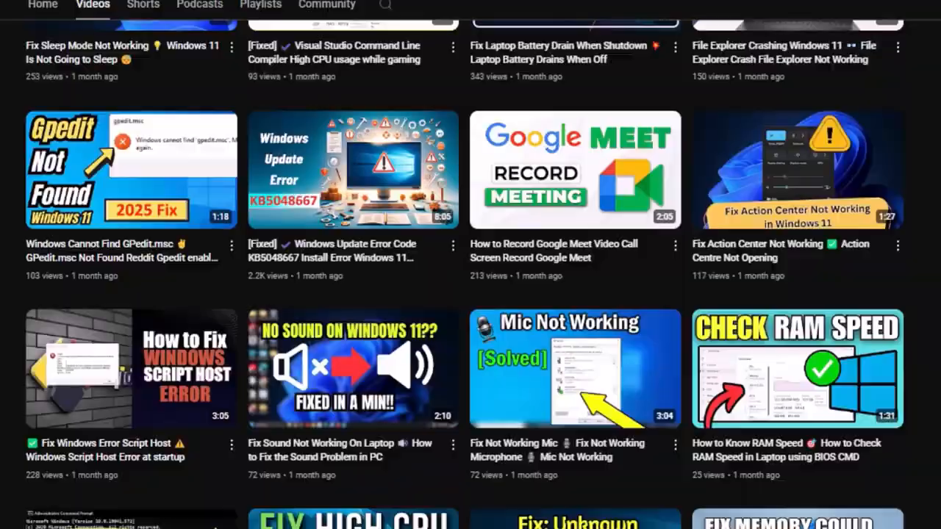
pyautogui.scroll(-3)
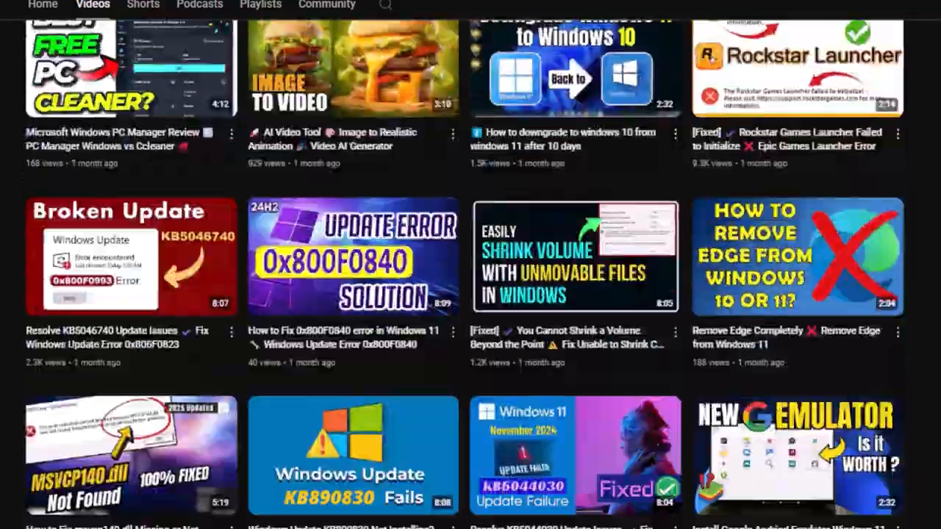
pyautogui.scroll(-3)
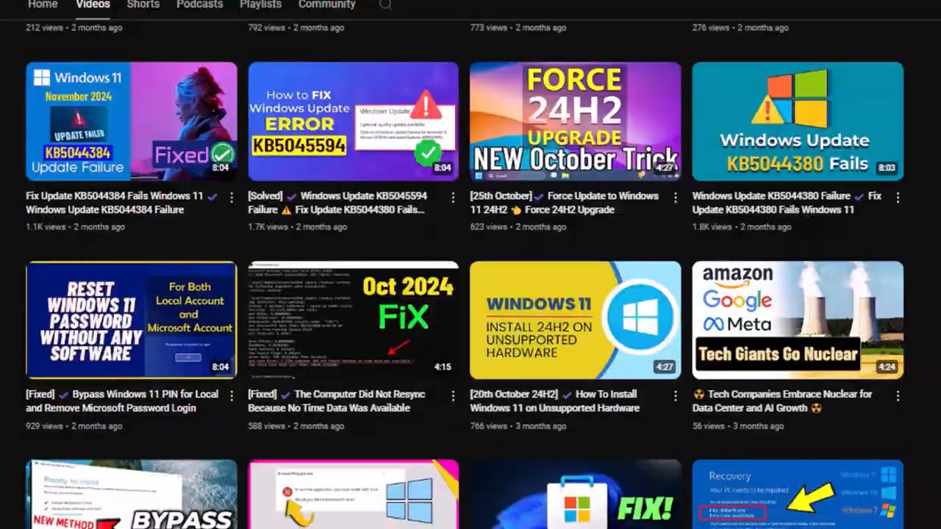
pyautogui.scroll(-3)
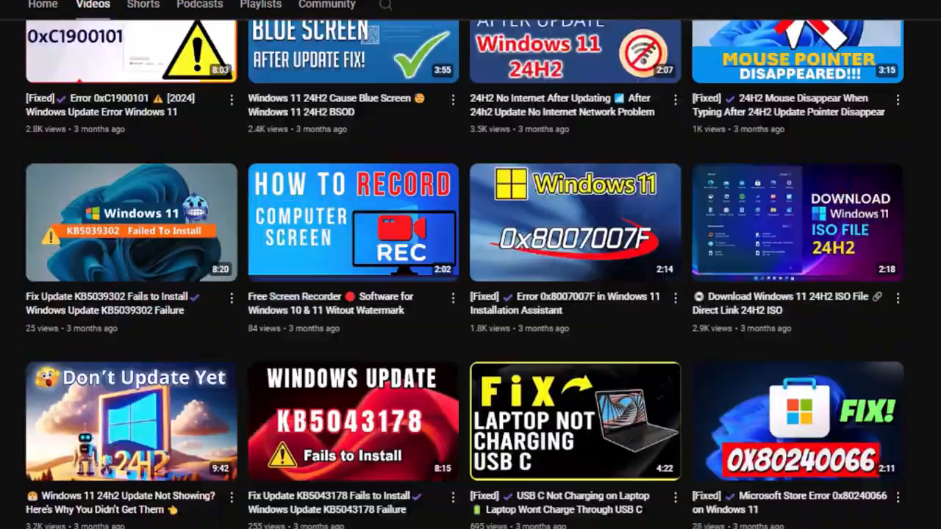